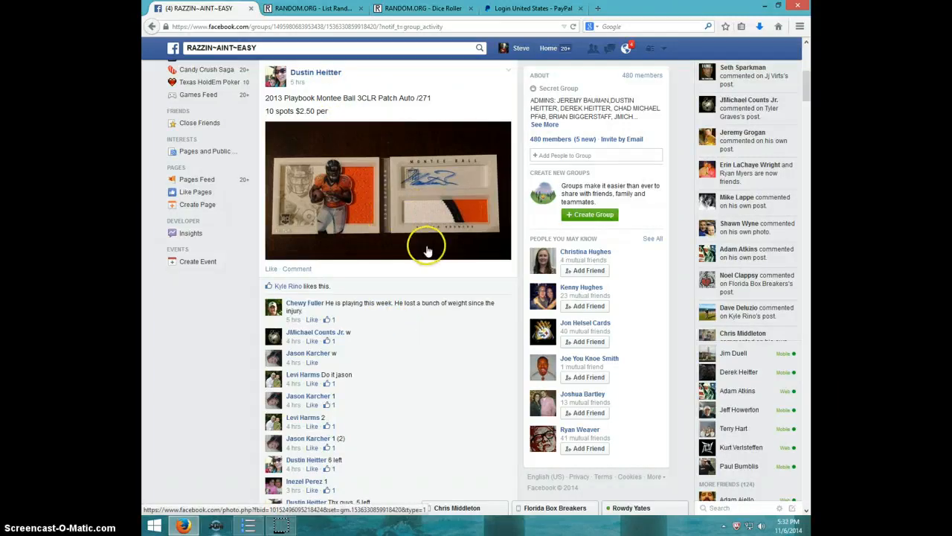
Comment 'LIVE' at the bottom of the card break thread and note the time.
scroll(down, 3)
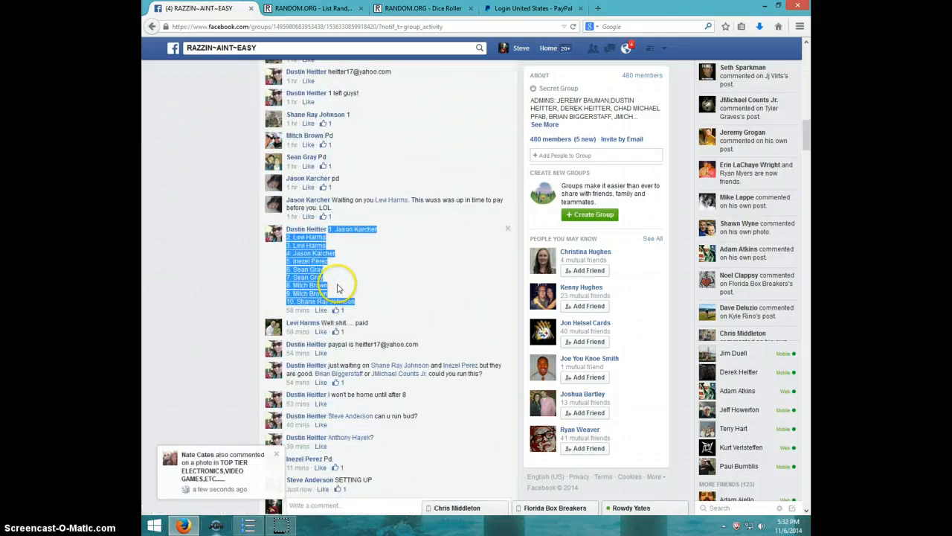
scroll(down, 3)
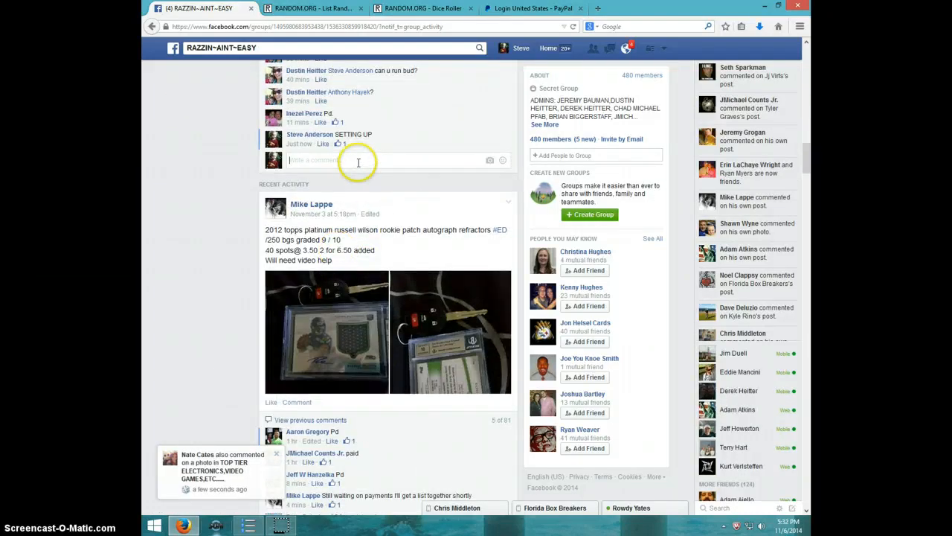
text(LIVE)
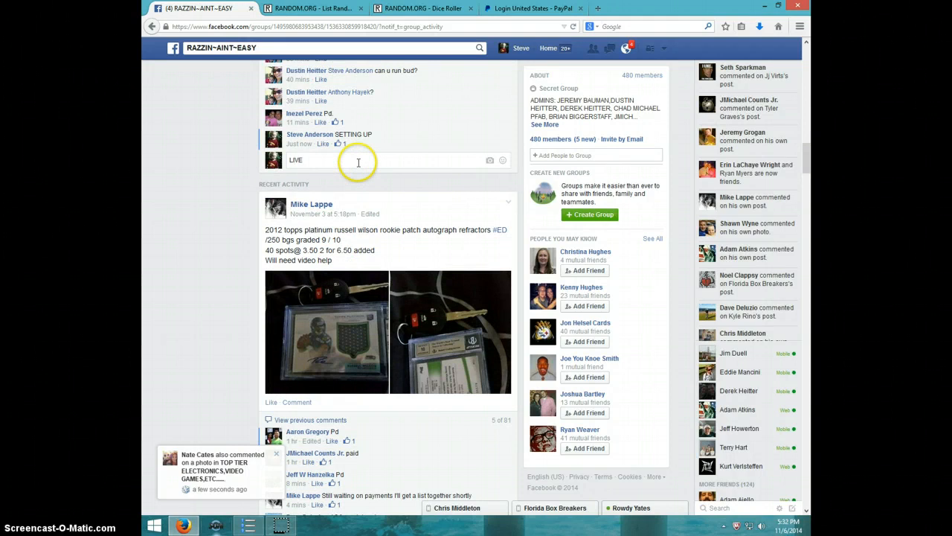
key(enter)
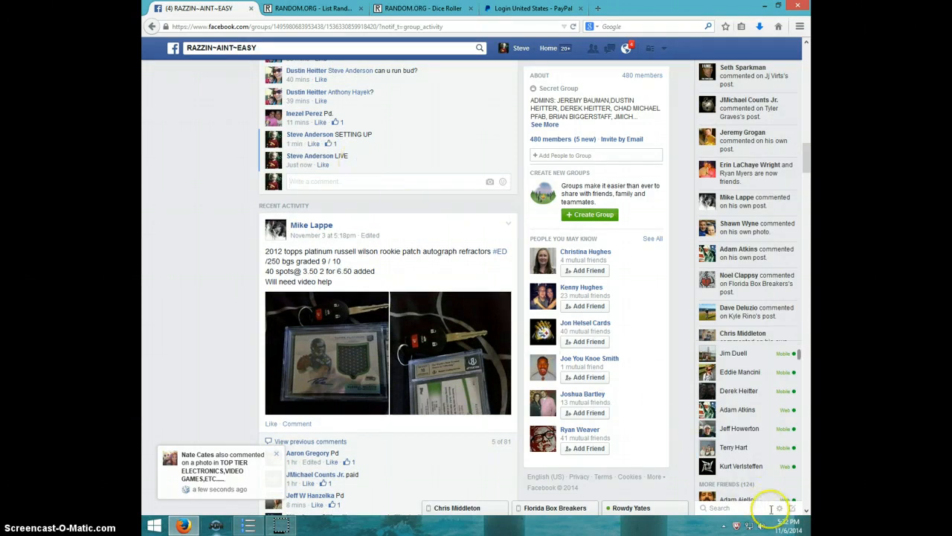
click(759, 527)
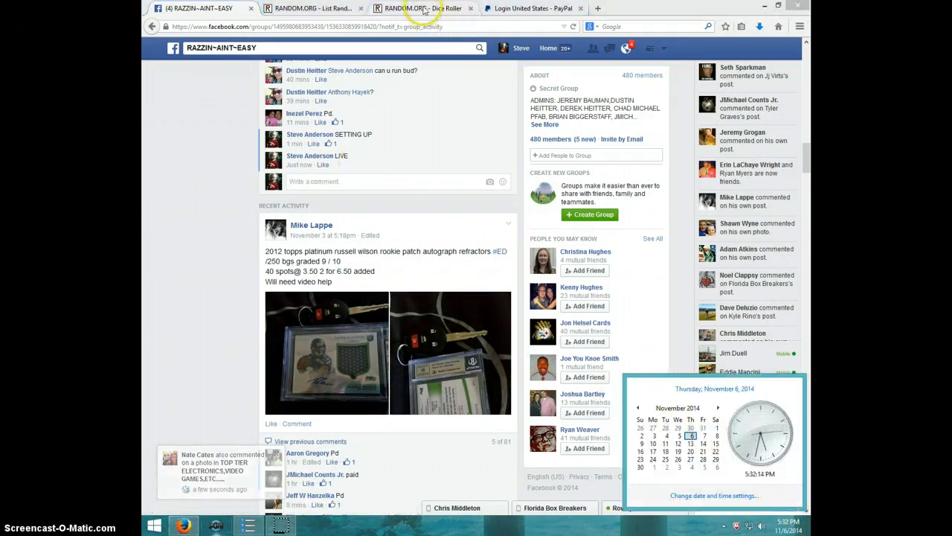
Roll two dice in the Dice Roller, then return to the List Randomizer with the ten names.
click(423, 9)
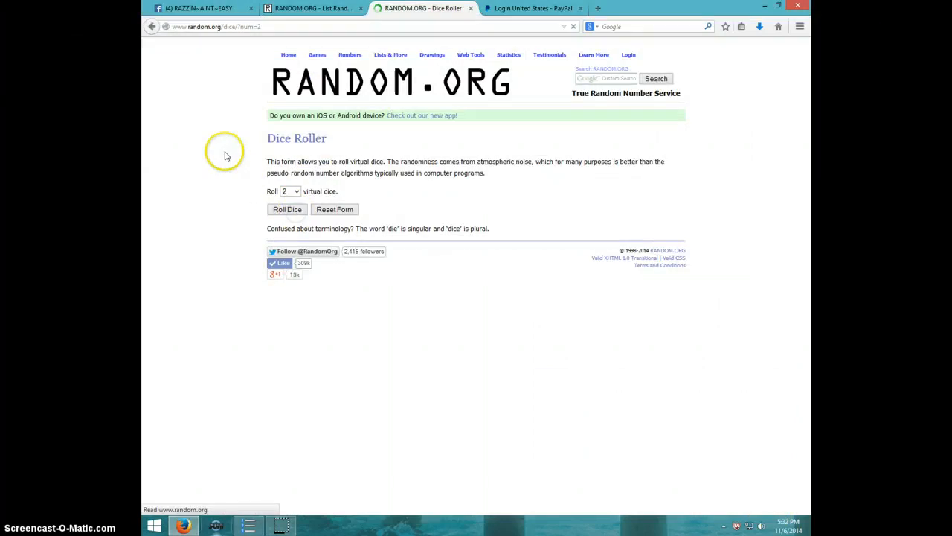
click(287, 209)
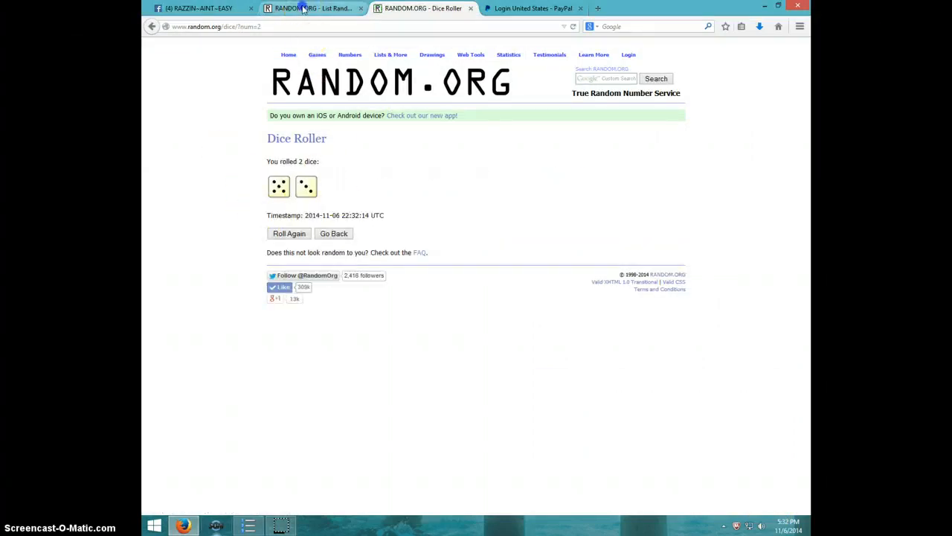
click(312, 9)
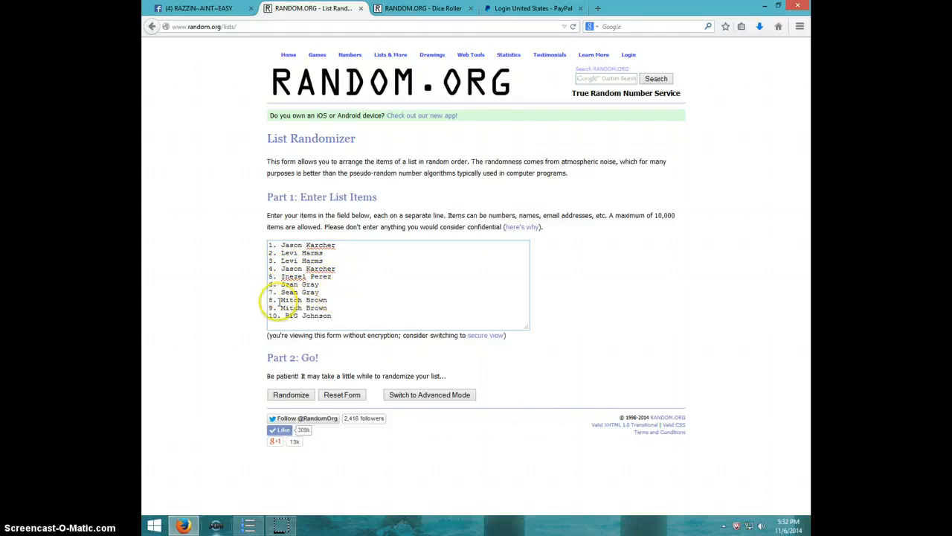
mouse_move(355, 315)
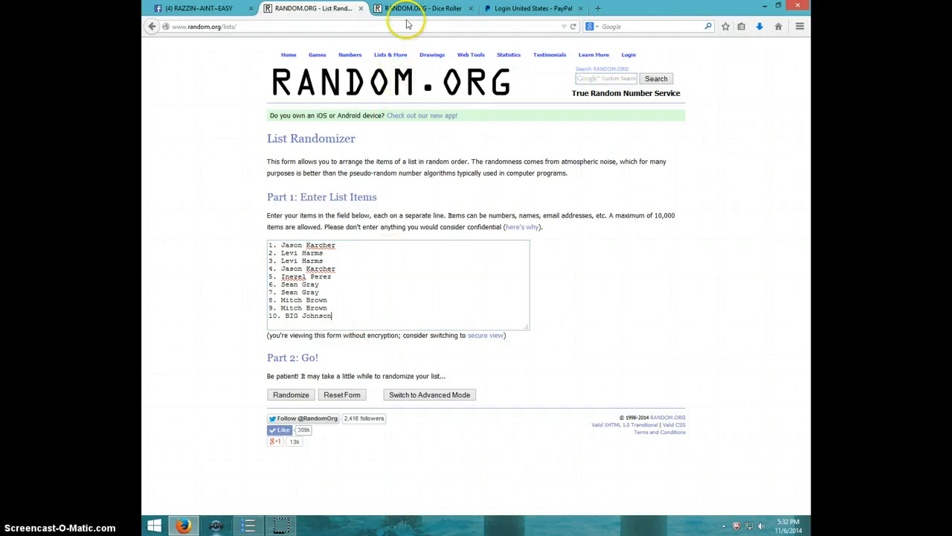
click(416, 8)
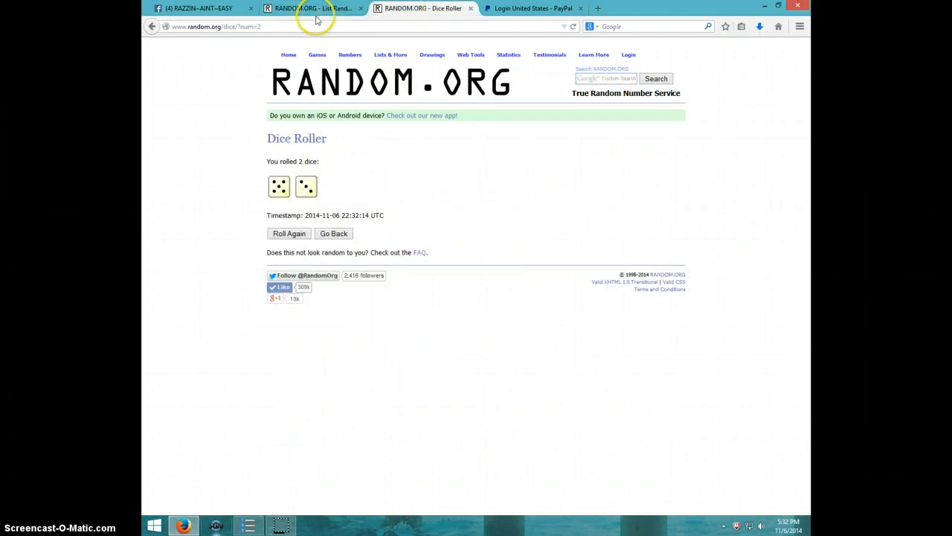
click(310, 9)
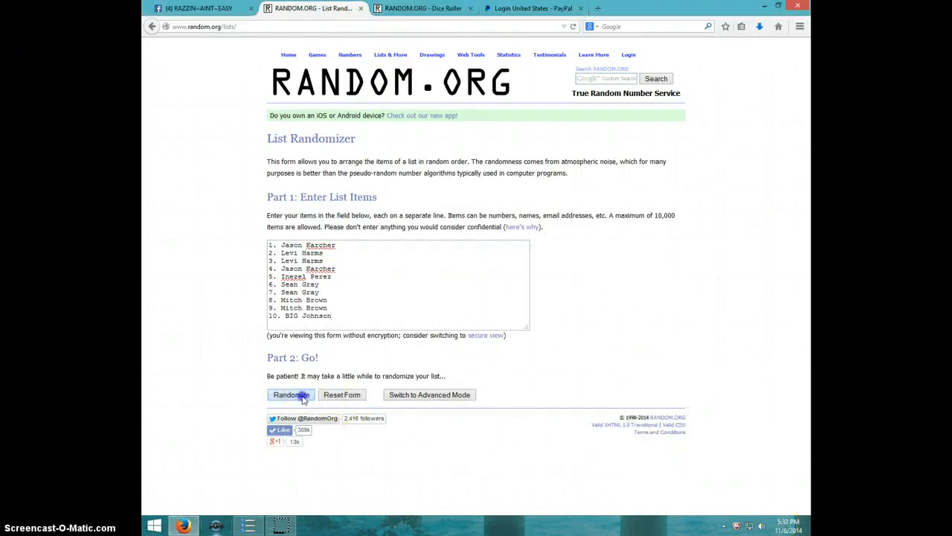
Shuffle the ten-name list seven times in a row with Randomize and Again.
click(290, 394)
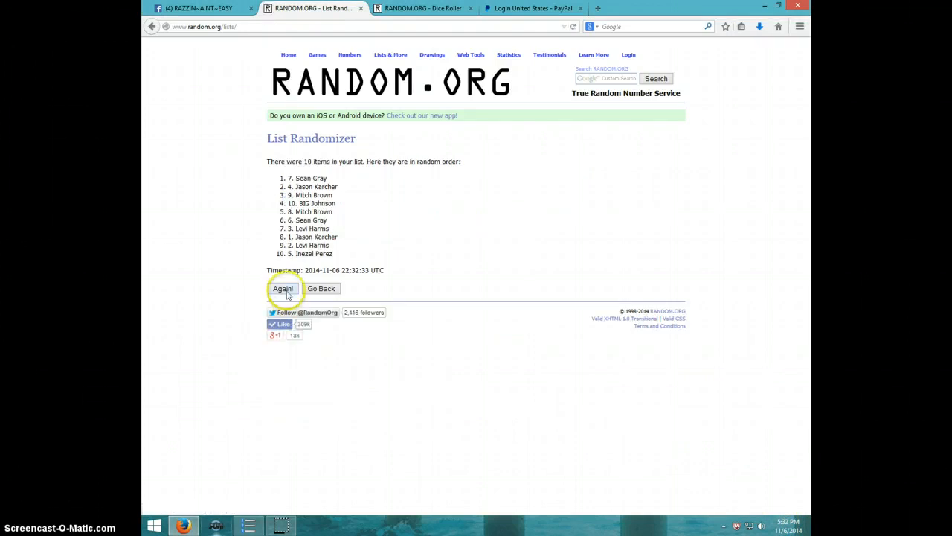
click(282, 289)
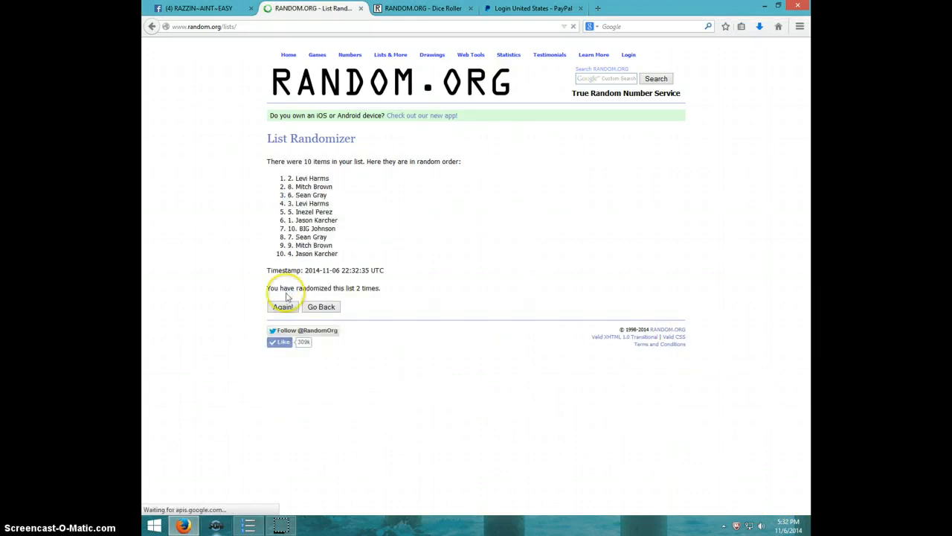
click(283, 306)
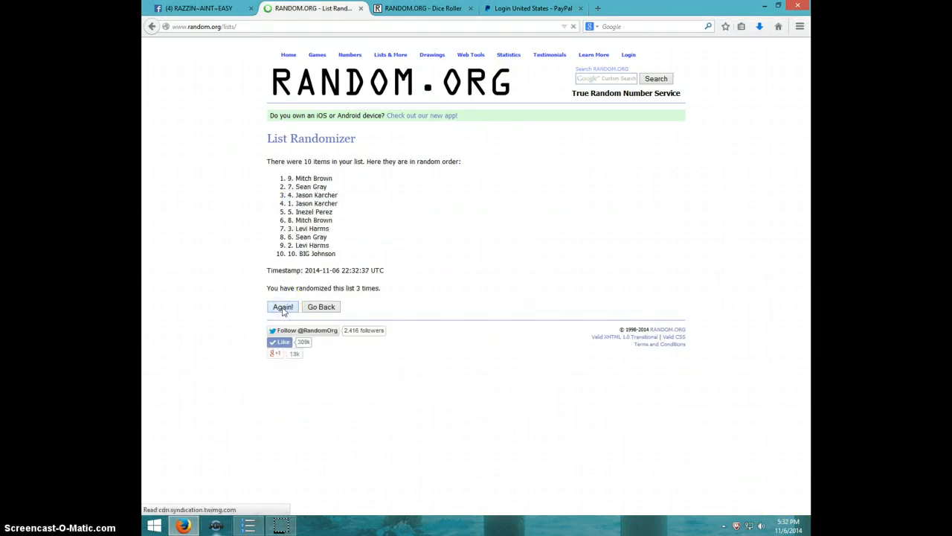
click(283, 306)
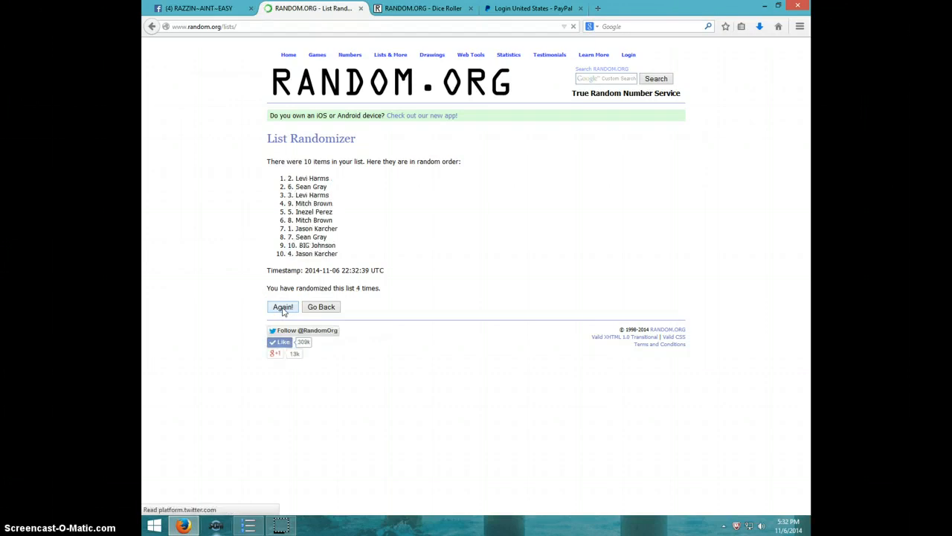
click(283, 307)
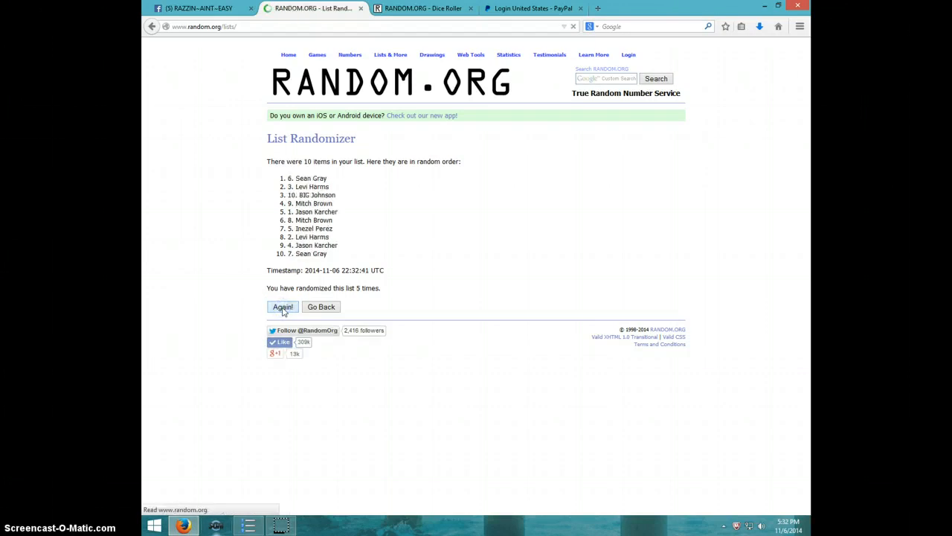
click(282, 307)
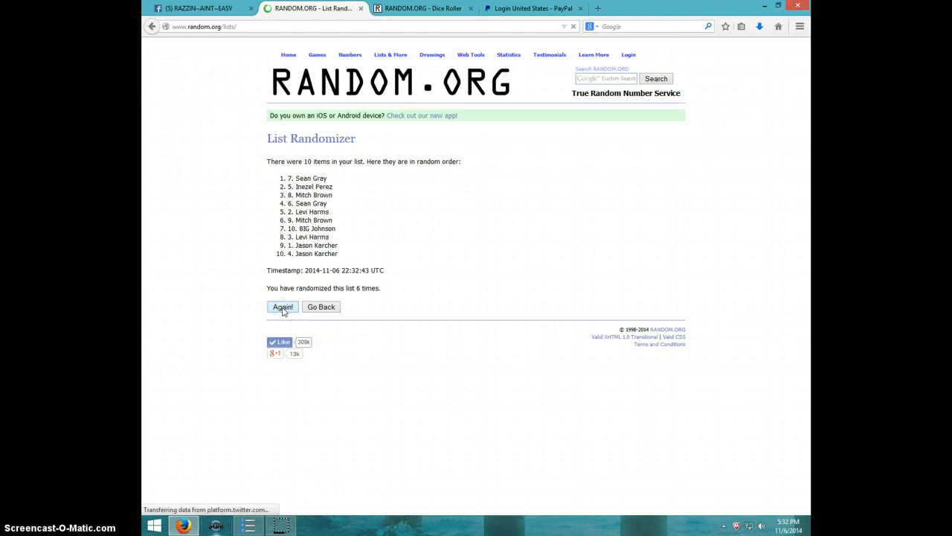
click(283, 307)
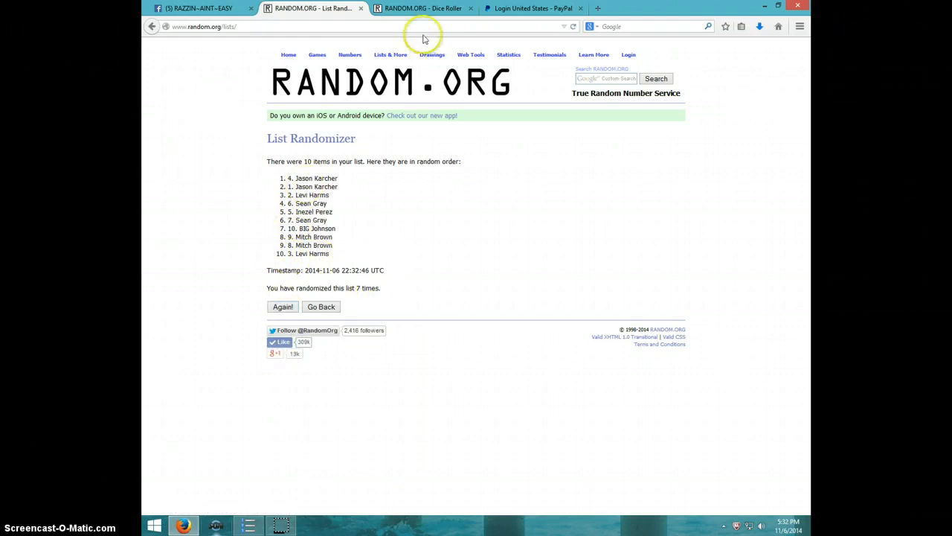
Recheck the dice result, randomize an eighth time, and highlight the top name of the final order.
click(422, 9)
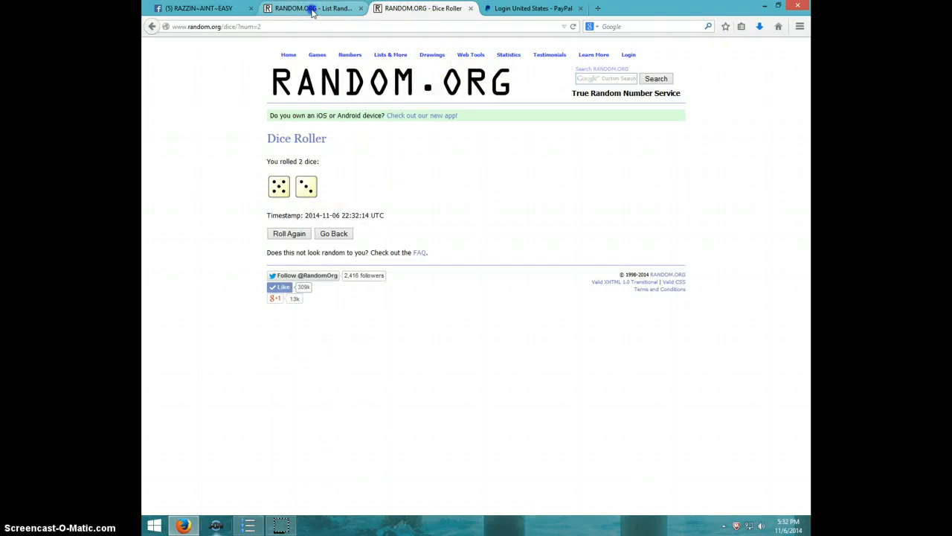
click(312, 9)
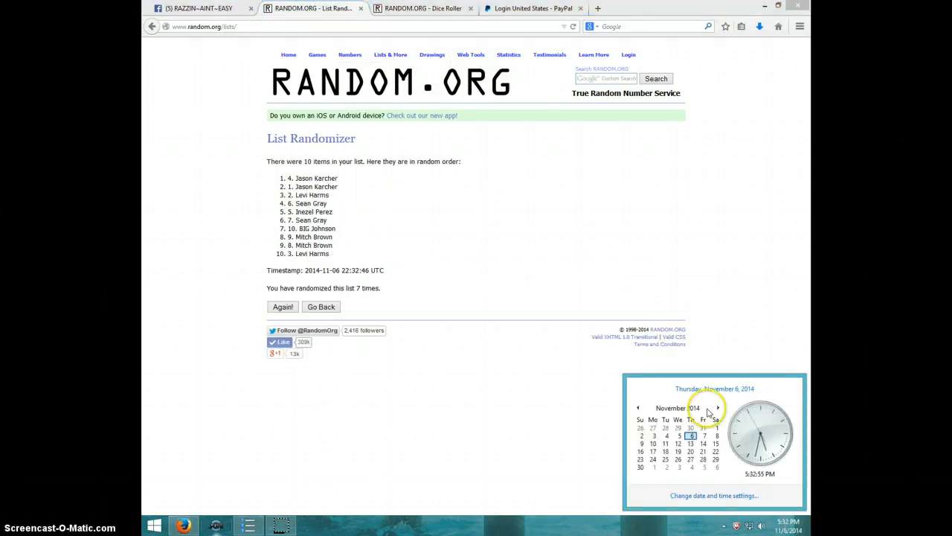
click(283, 307)
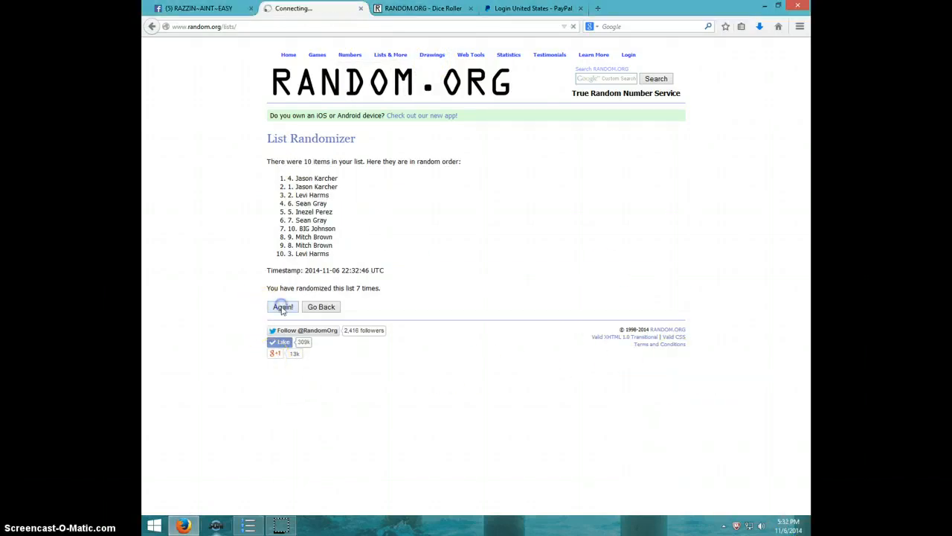
click(282, 306)
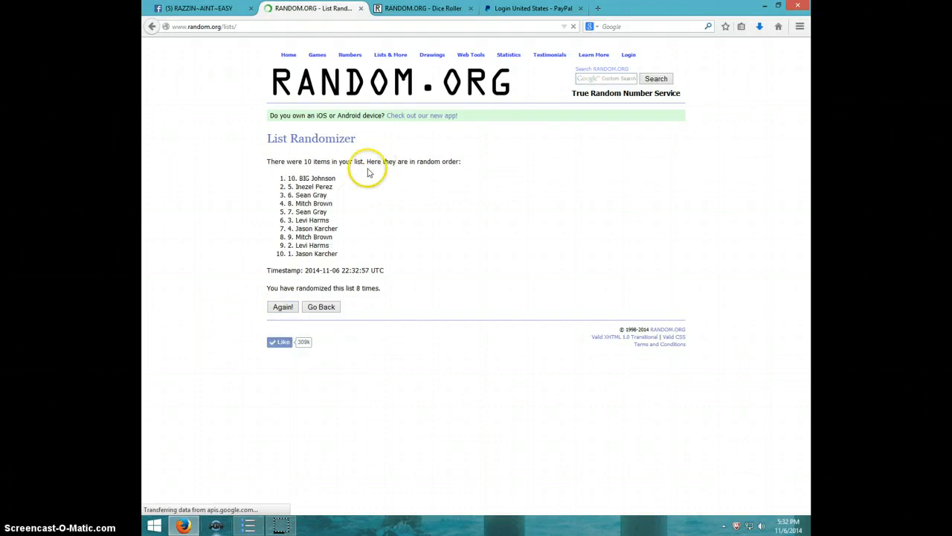
double_click(311, 179)
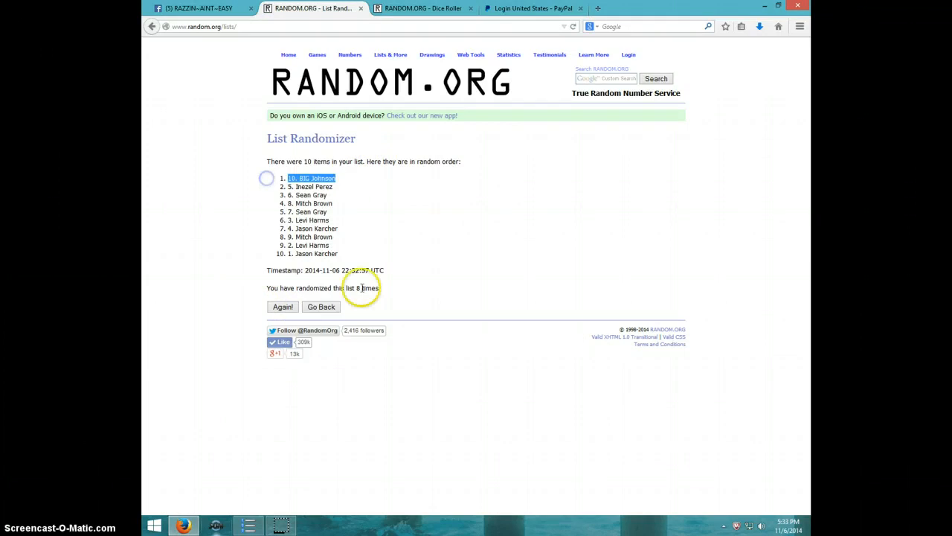
click(423, 9)
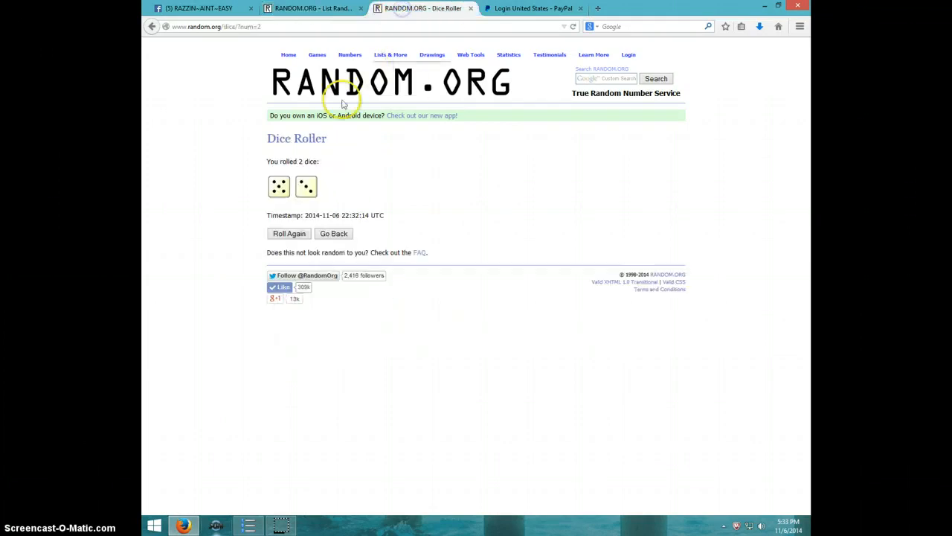
click(312, 8)
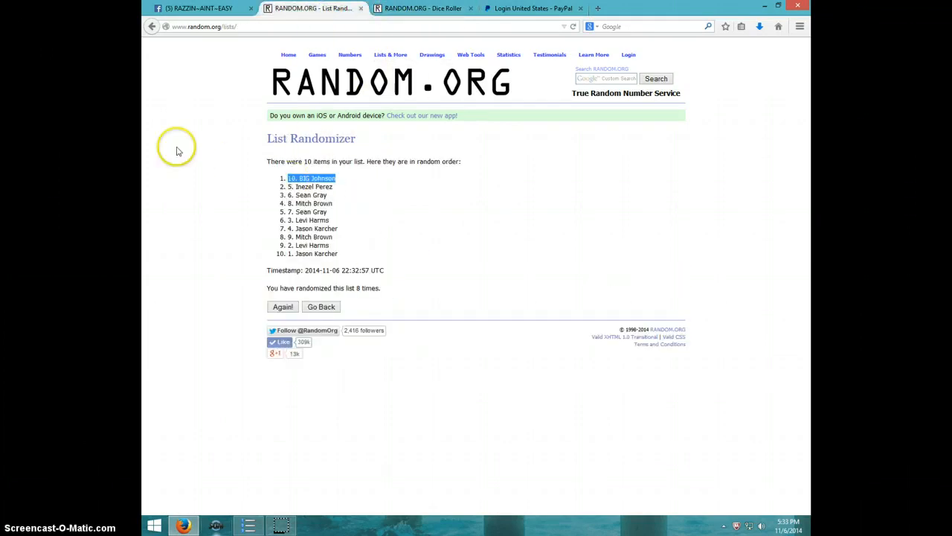
mouse_move(602, 366)
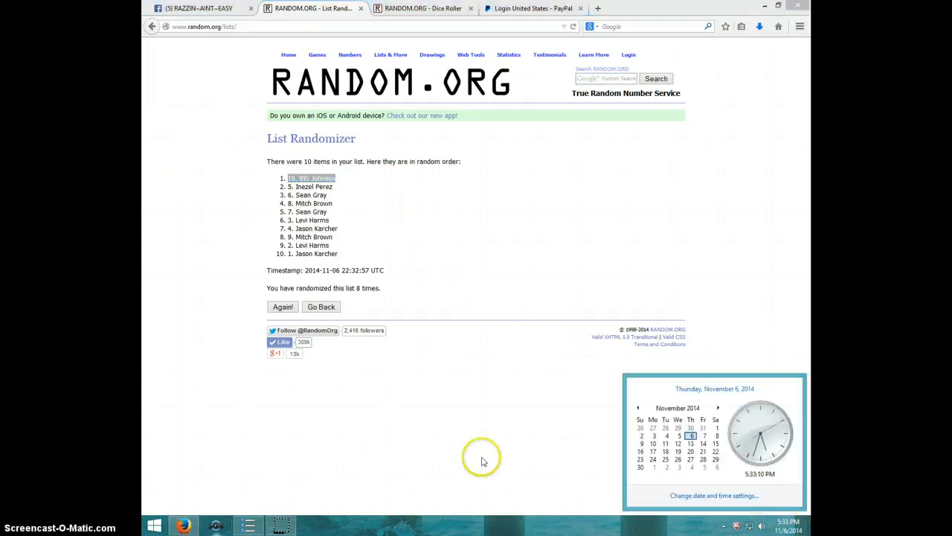
Comment 'DONE' under the LIVE comment on the Facebook thread and note the time.
click(196, 9)
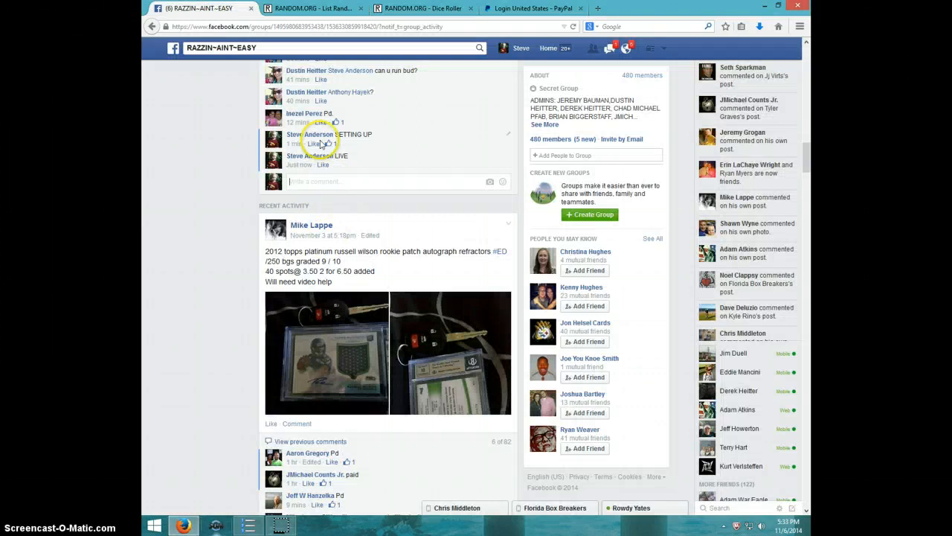
text(D)
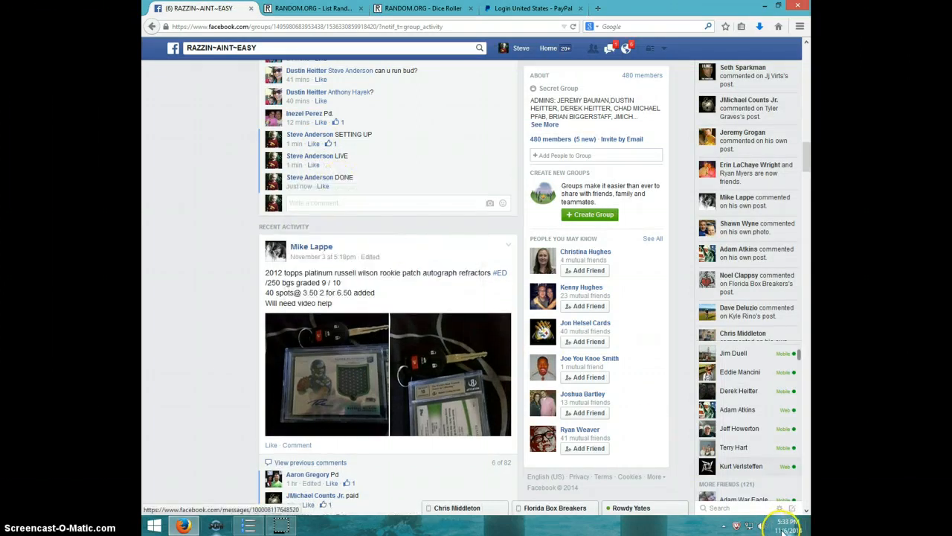
click(786, 523)
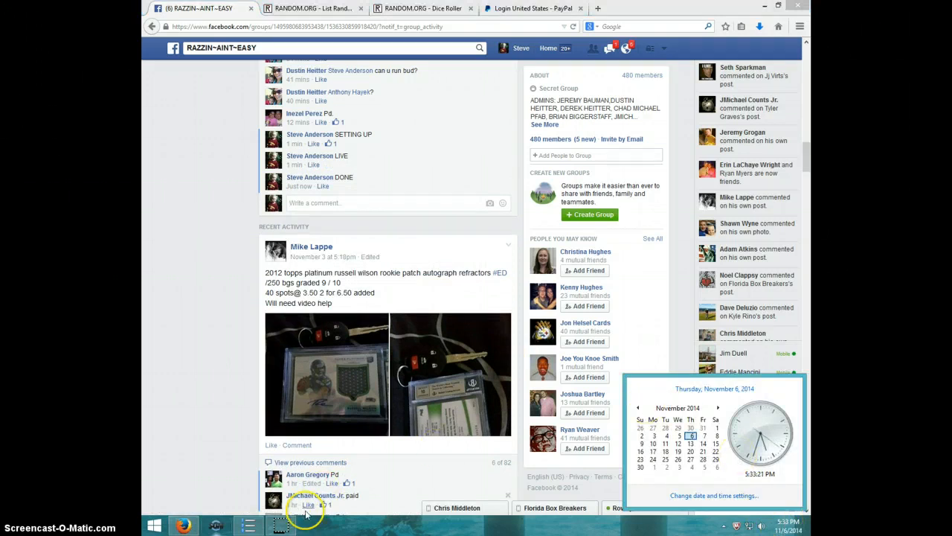